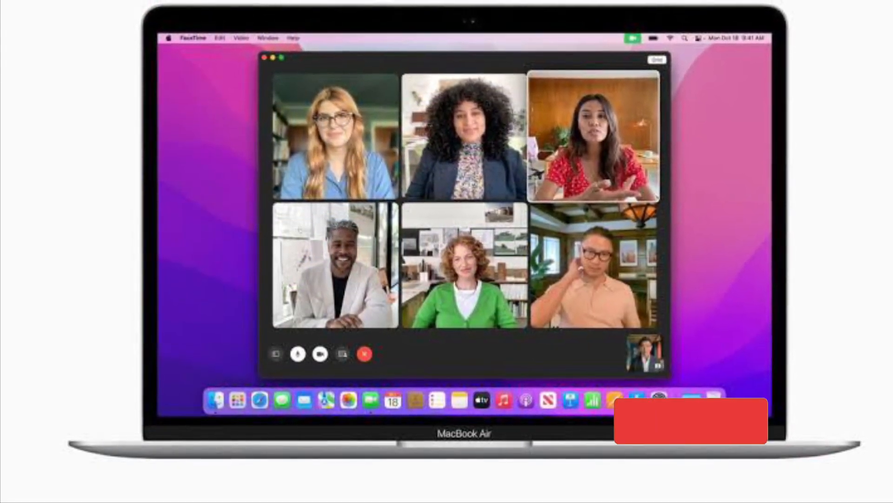
# - Switch Bluetooth off in Settings, then reopen Settings and turn it back on
pyautogui.click(692, 420)
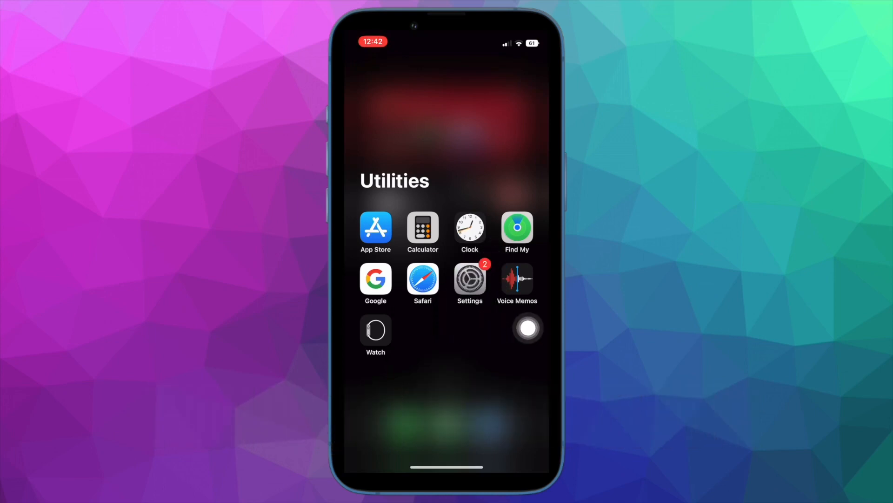
pyautogui.click(469, 280)
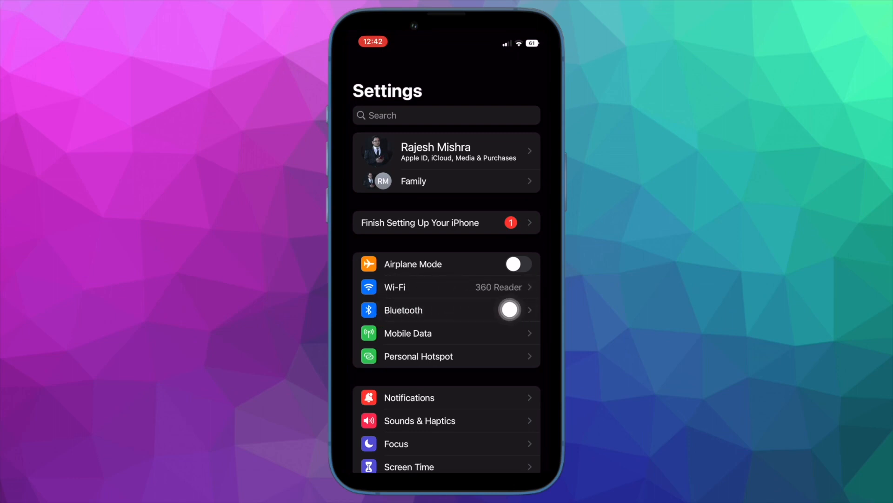
pyautogui.click(509, 310)
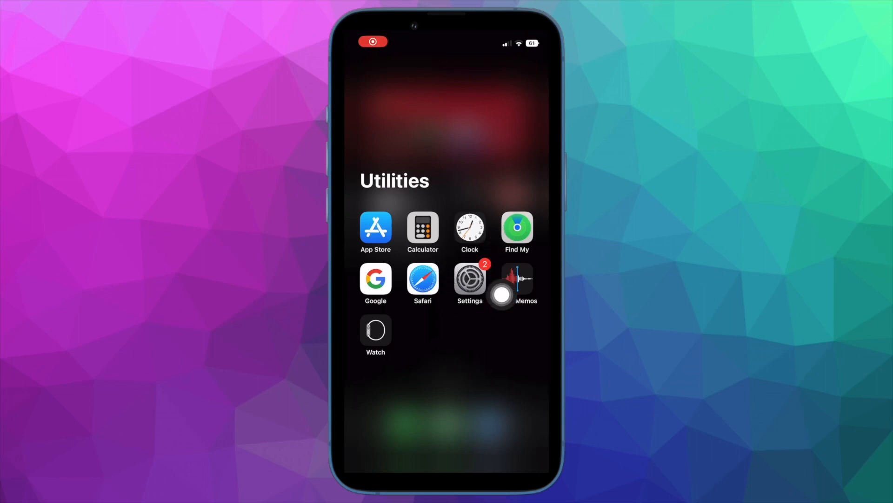
pyautogui.click(469, 279)
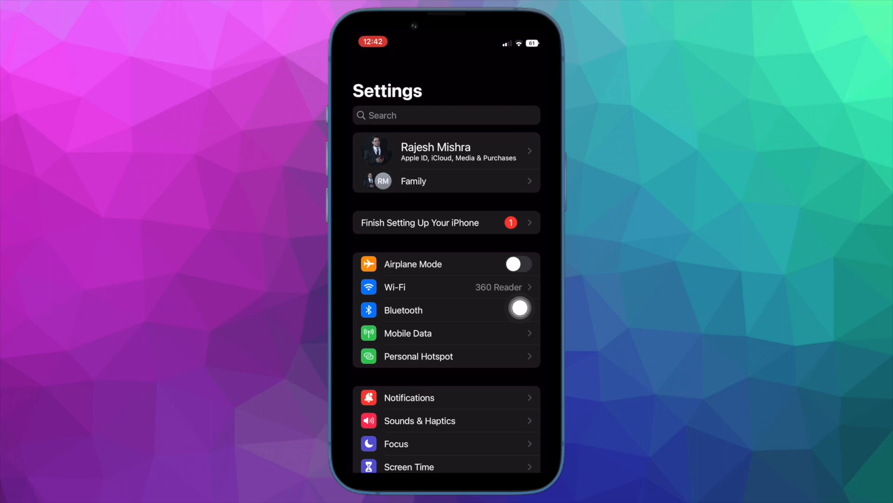
pyautogui.click(520, 309)
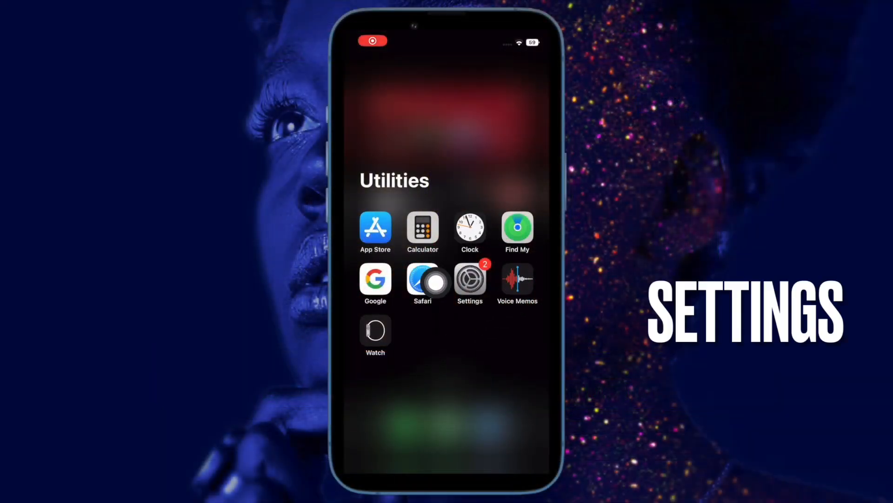
# - Launch Settings from the Utilities folder and go into General
pyautogui.click(469, 278)
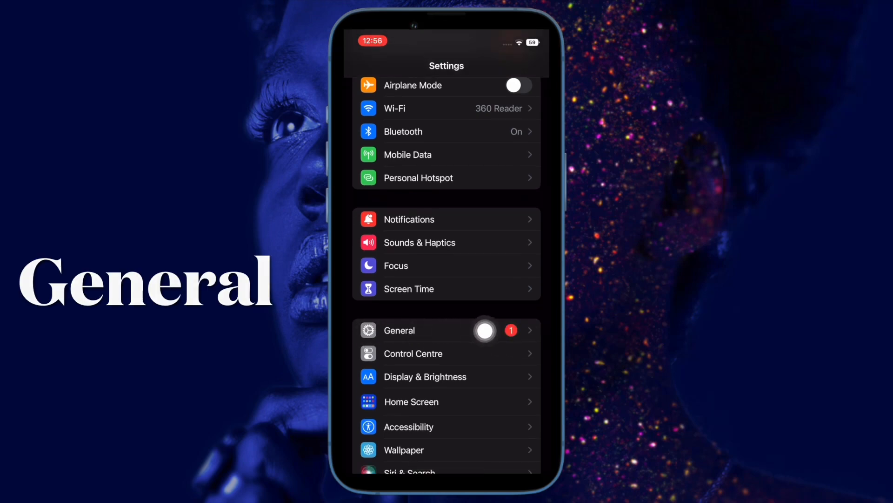
pyautogui.click(399, 330)
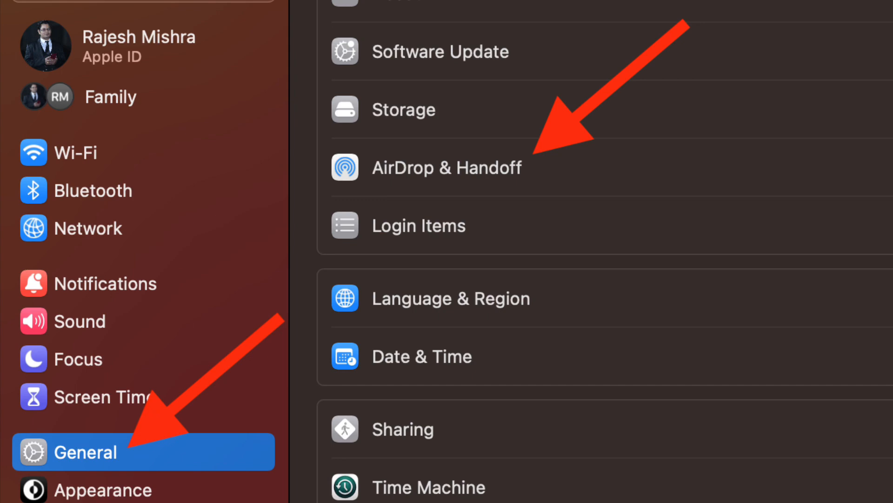
# - Go into AirDrop & Handoff under General in macOS System Settings
pyautogui.click(447, 166)
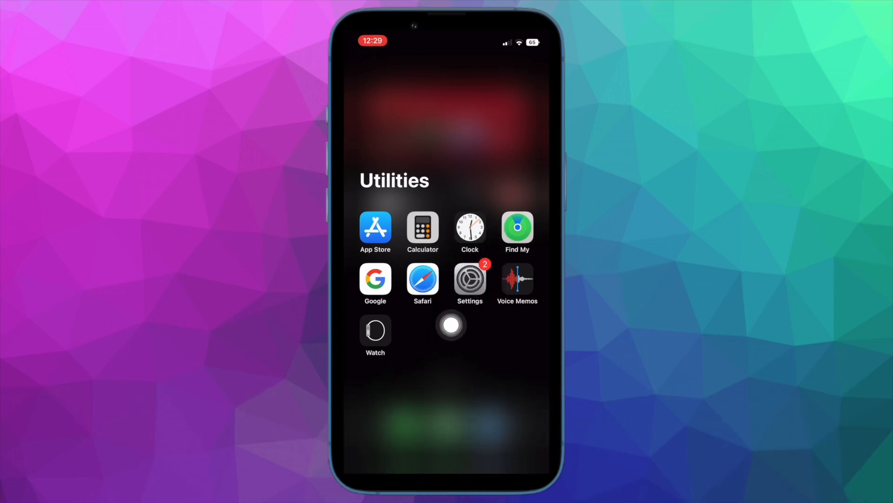
# - Launch Settings and scroll the main list down past General
pyautogui.click(469, 283)
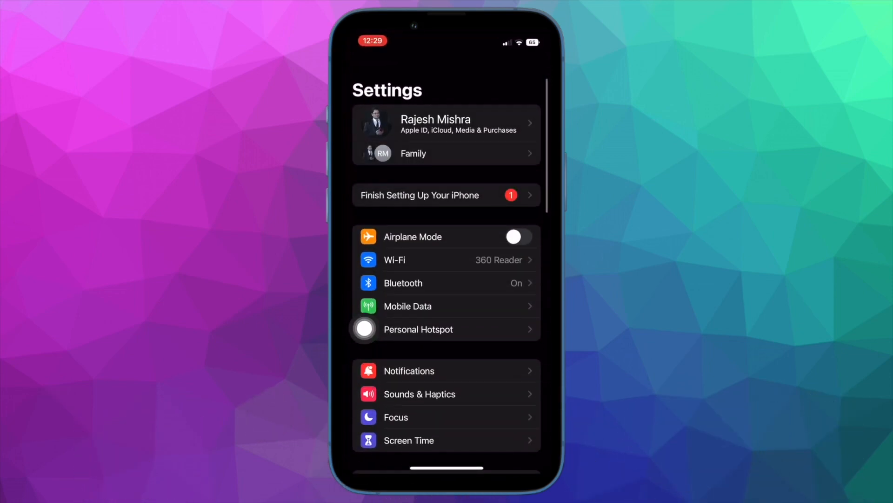
pyautogui.scroll(-3)
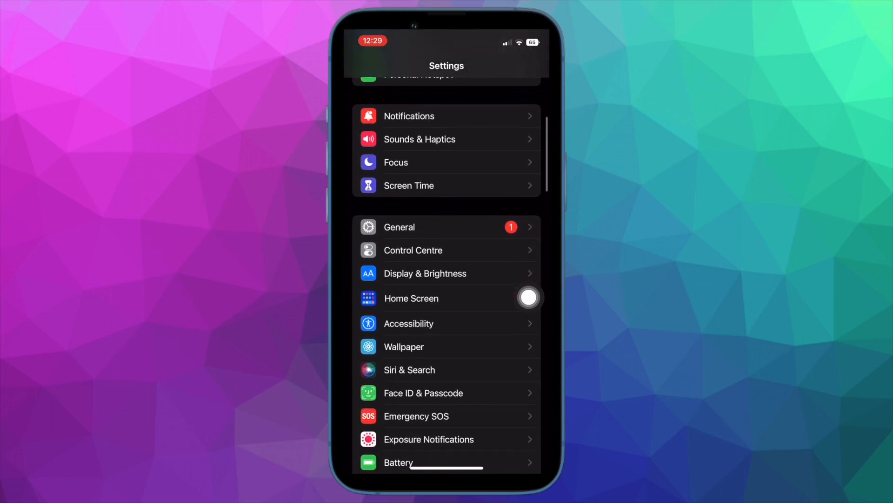
pyautogui.scroll(-3)
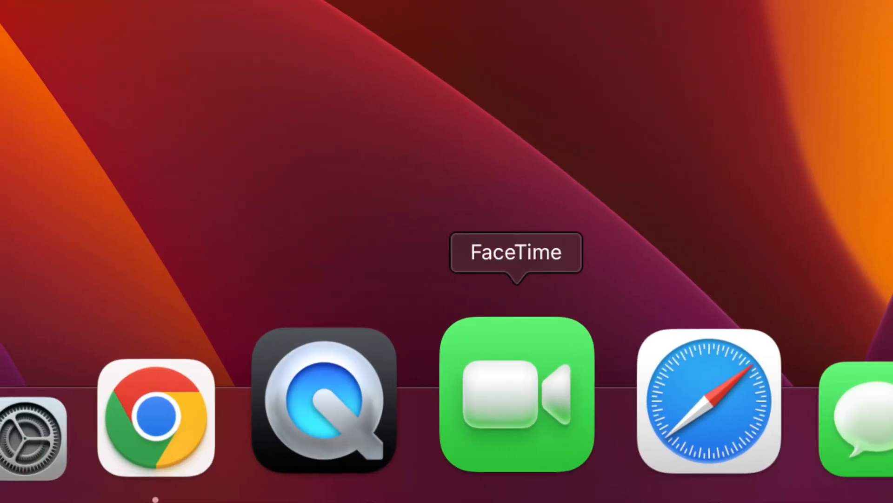
# - Launch FaceTime from the Mac Dock and choose FaceTime > Settings…
pyautogui.click(516, 393)
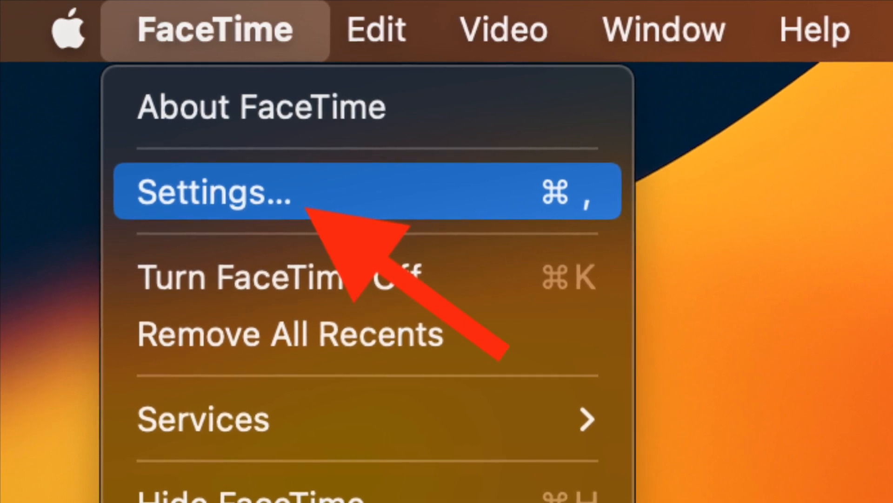
pyautogui.click(217, 191)
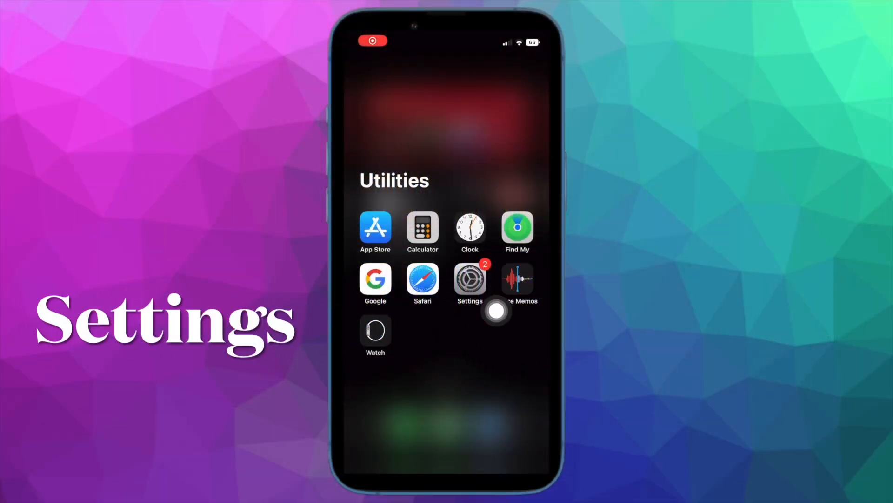
pyautogui.moveTo(440, 336)
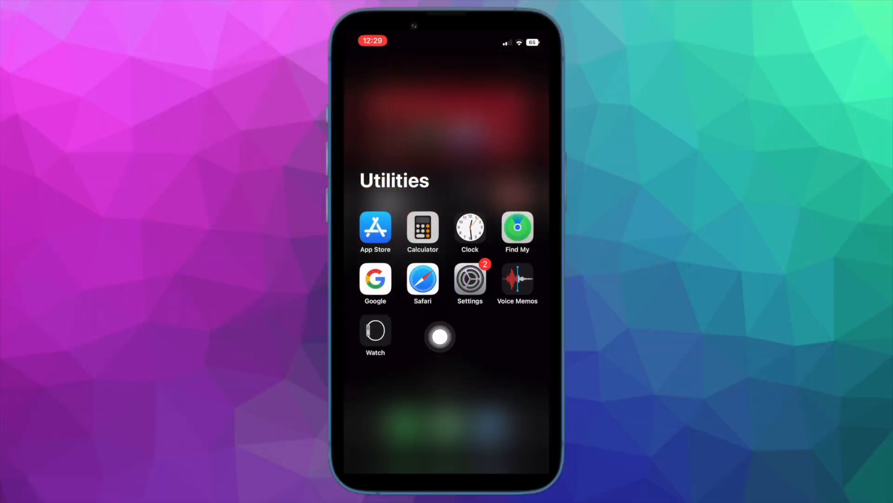
# - Launch Settings and scroll down toward the FaceTime entry
pyautogui.click(469, 283)
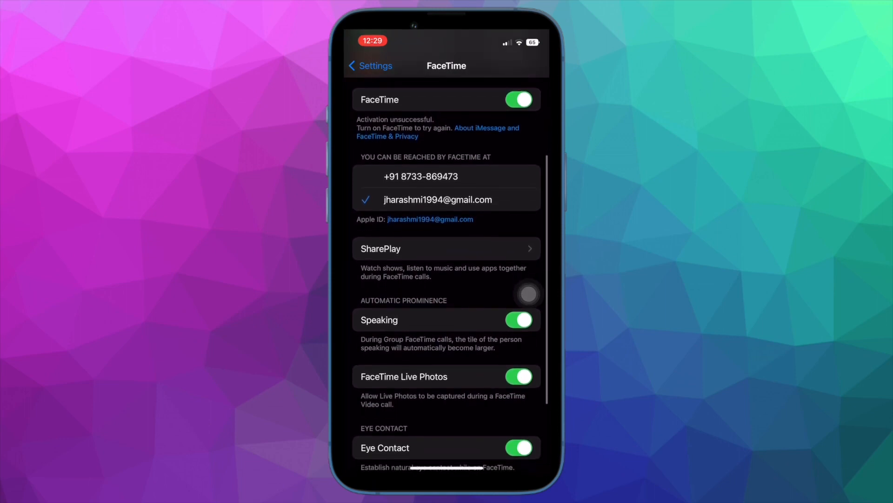
pyautogui.scroll(-3)
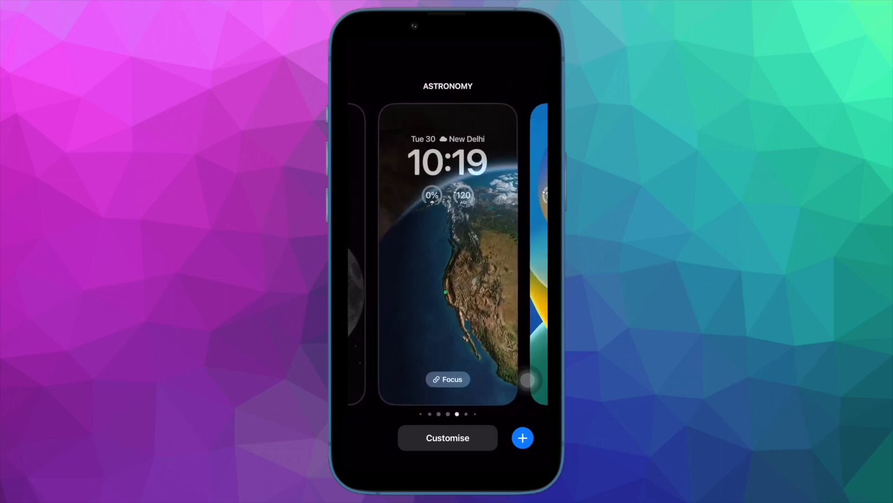
# - Go to General > Transfer or Reset iPhone and bring up the Reset choices
pyautogui.hscroll(-3)
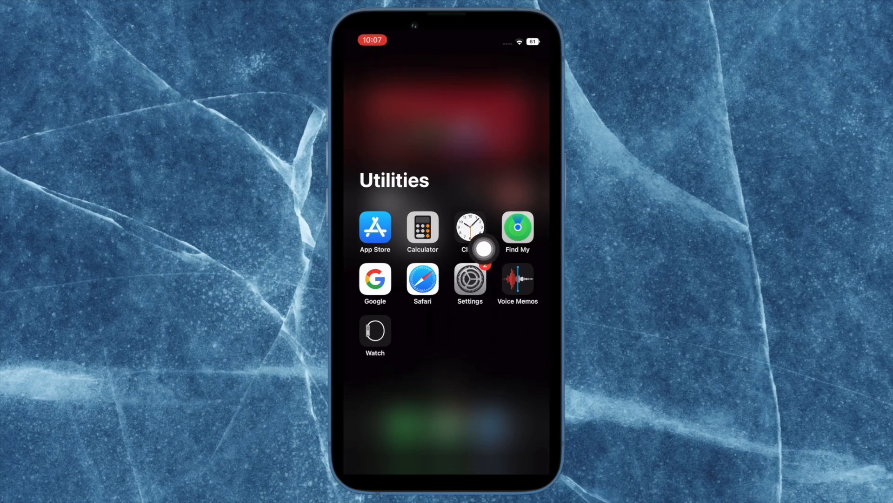
pyautogui.click(469, 283)
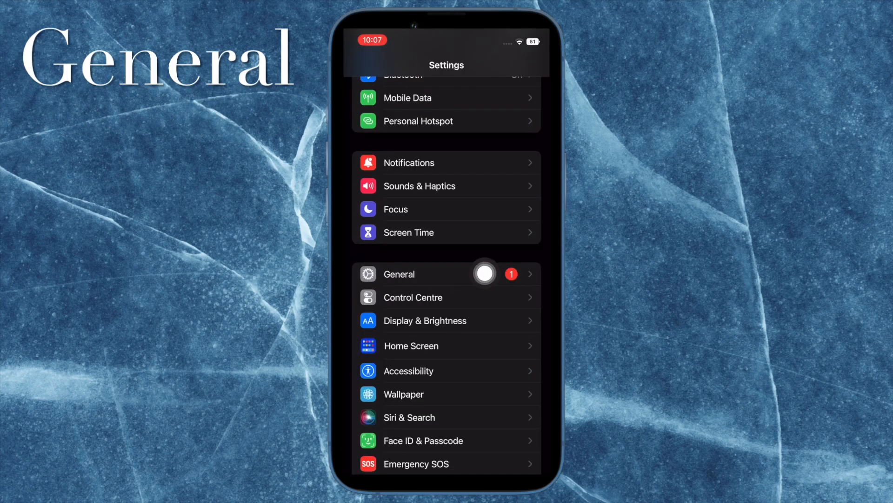
pyautogui.click(399, 274)
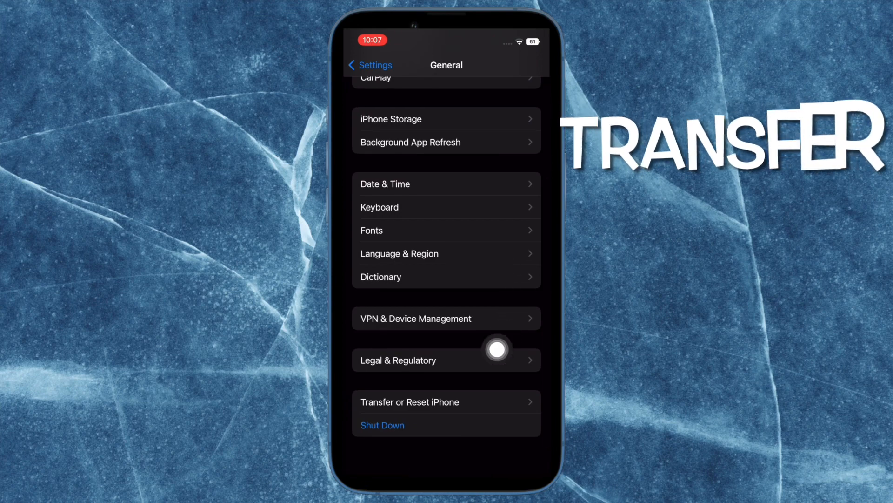
pyautogui.moveTo(384, 402)
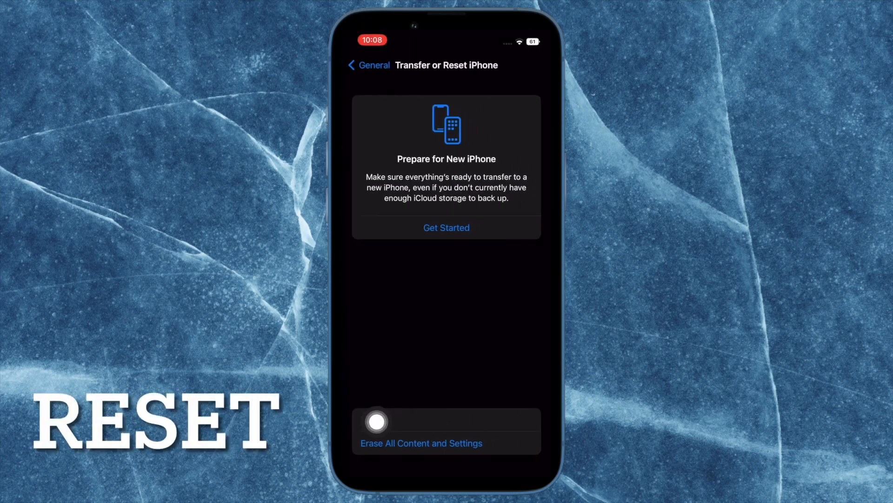
pyautogui.click(421, 443)
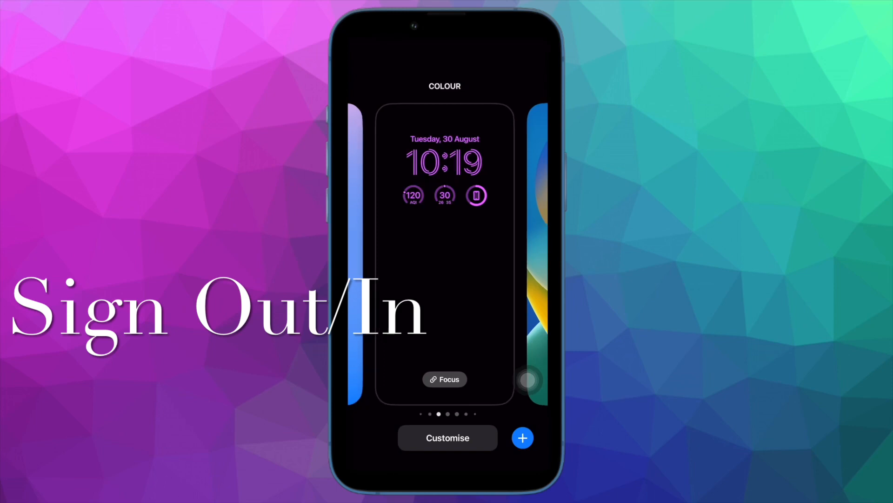
# - Open the Apple ID account page and scroll to the restricted Sign Out option
pyautogui.hscroll(-3)
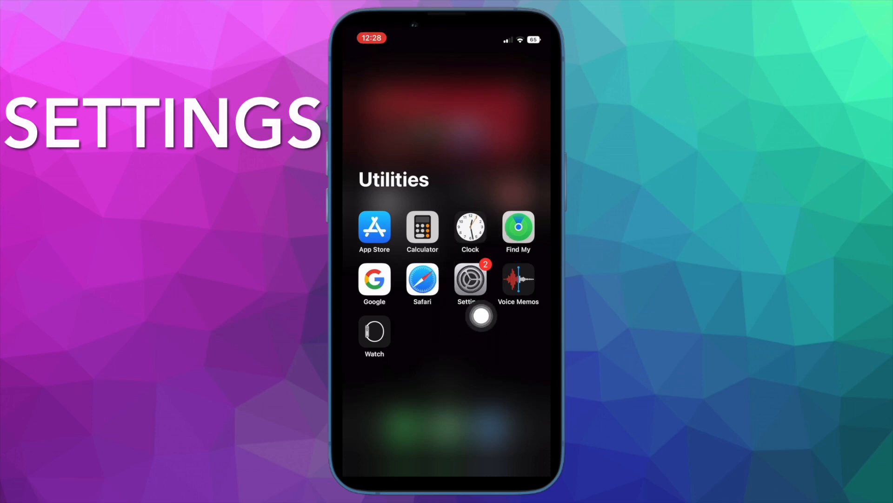
pyautogui.click(470, 279)
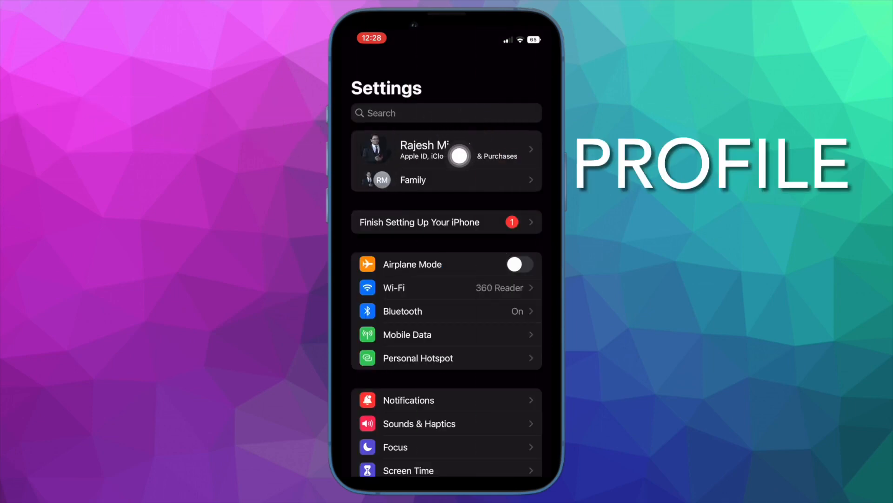
pyautogui.click(445, 149)
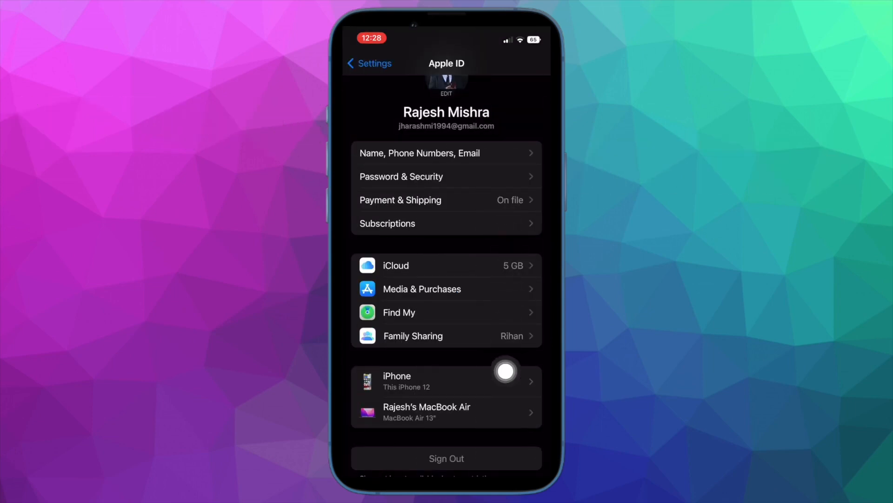
pyautogui.moveTo(410, 459)
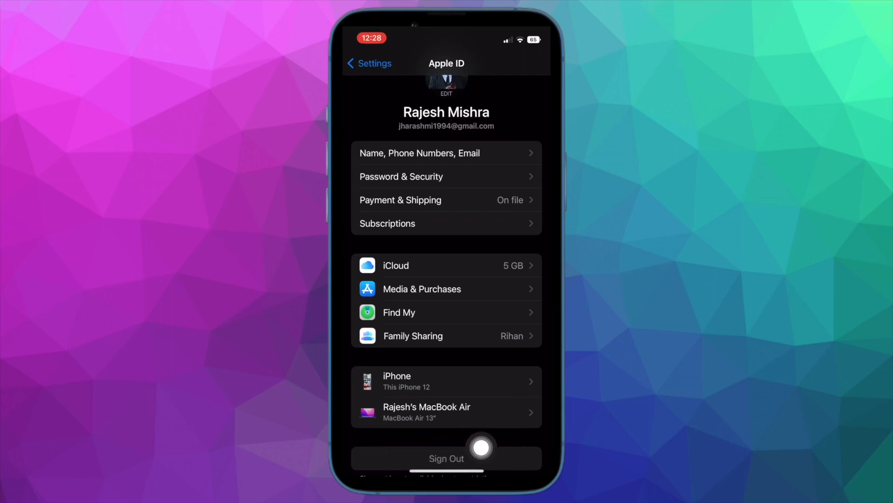
pyautogui.scroll(3)
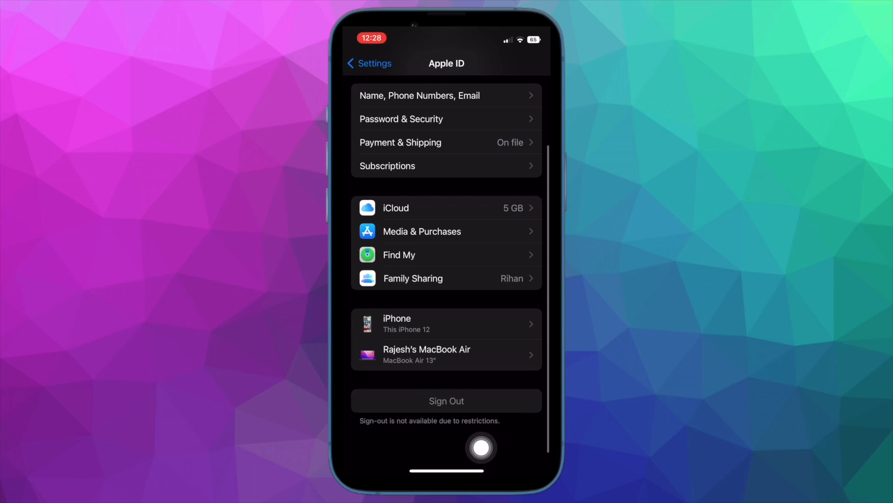
pyautogui.scroll(3)
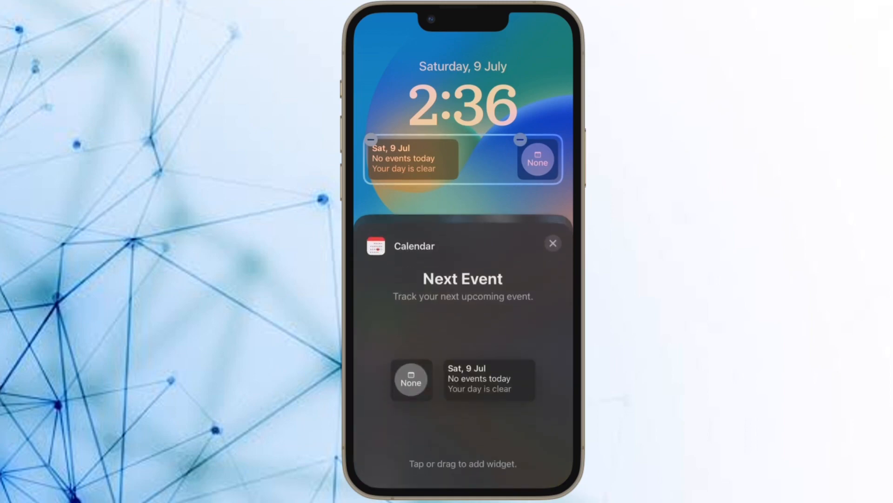
# - Go to General > Software Update to show the downloaded iOS 16.0 beta
pyautogui.click(410, 380)
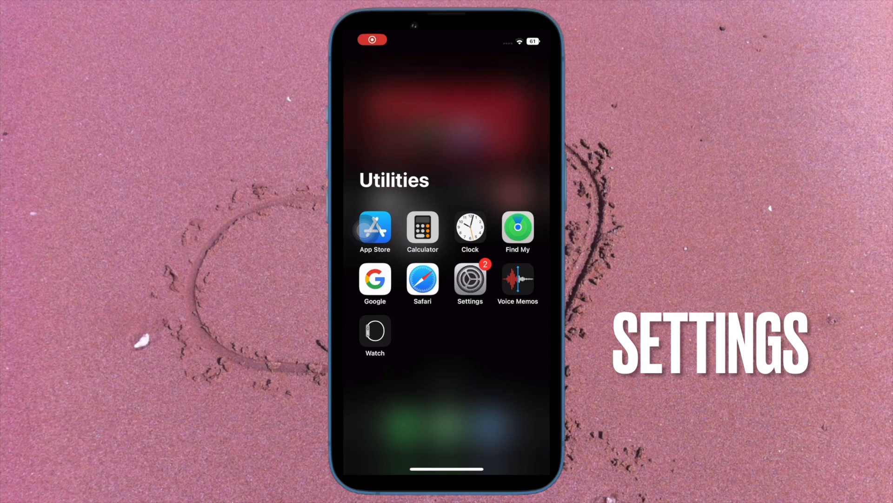
pyautogui.click(469, 280)
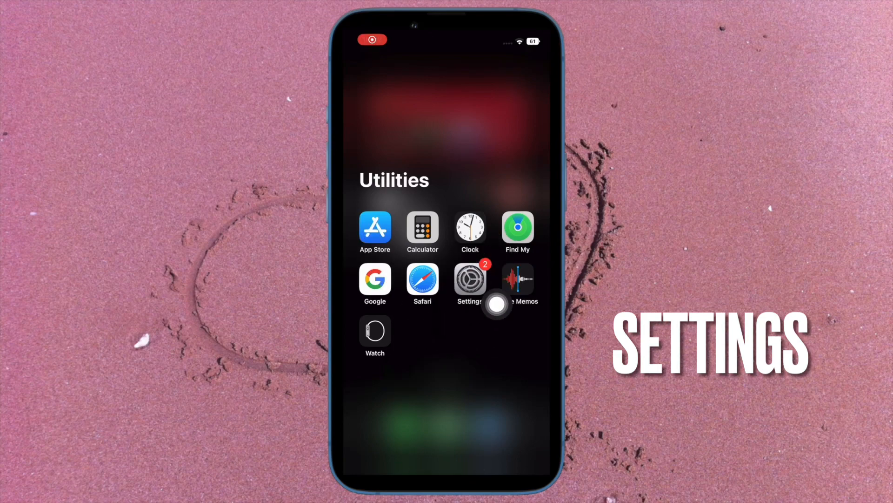
pyautogui.click(469, 278)
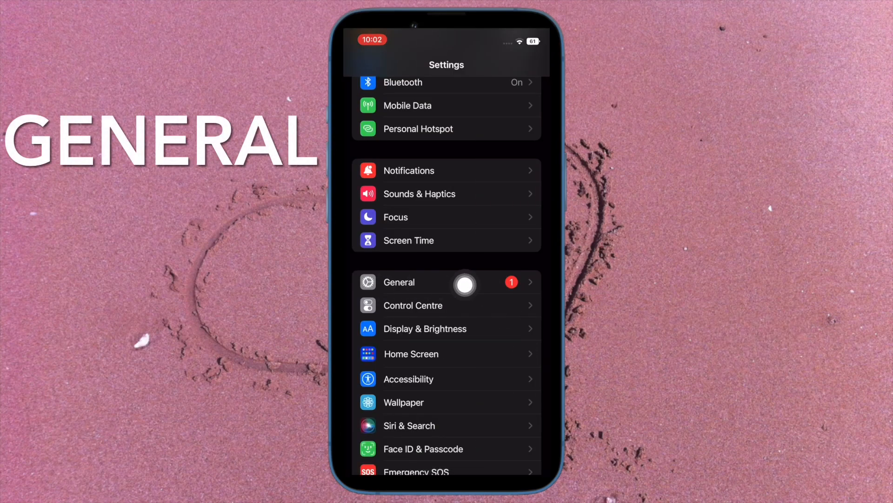
pyautogui.click(399, 282)
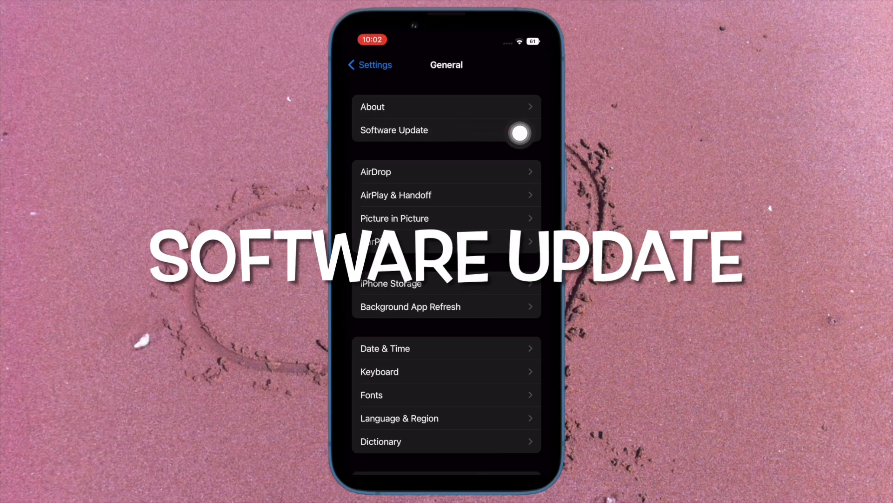
pyautogui.click(393, 130)
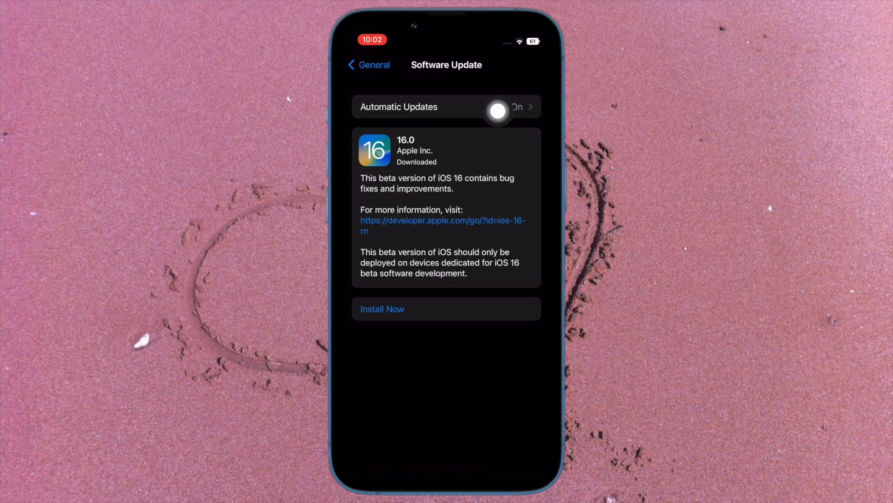
pyautogui.moveTo(474, 268)
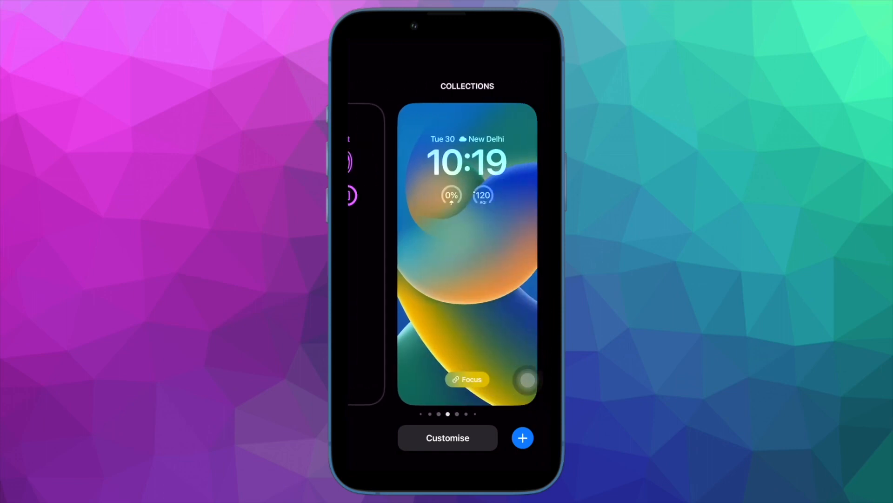
pyautogui.hscroll(-3)
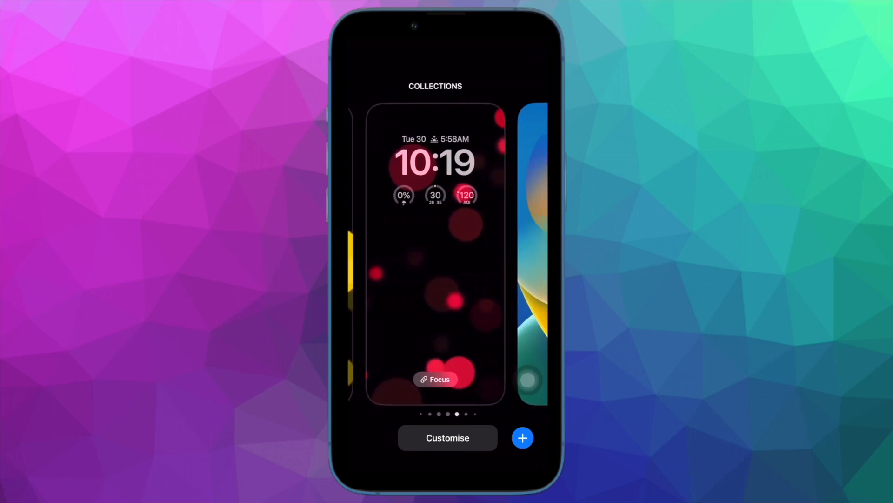
pyautogui.hscroll(-3)
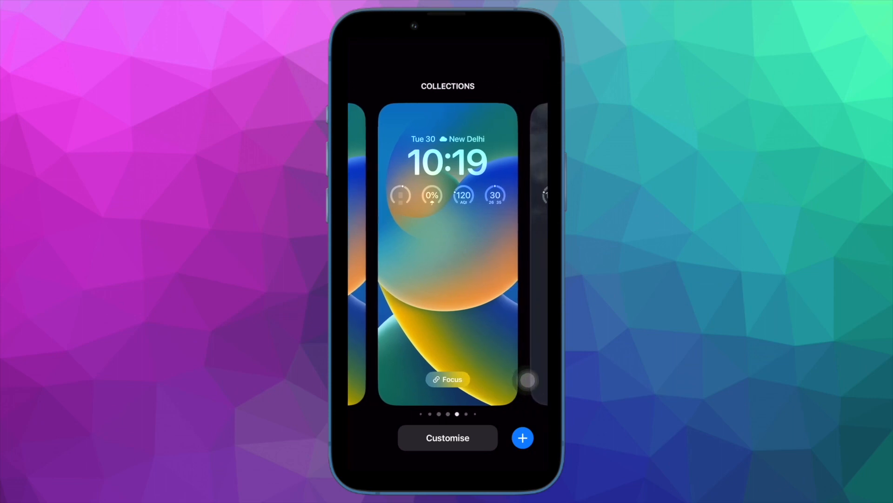